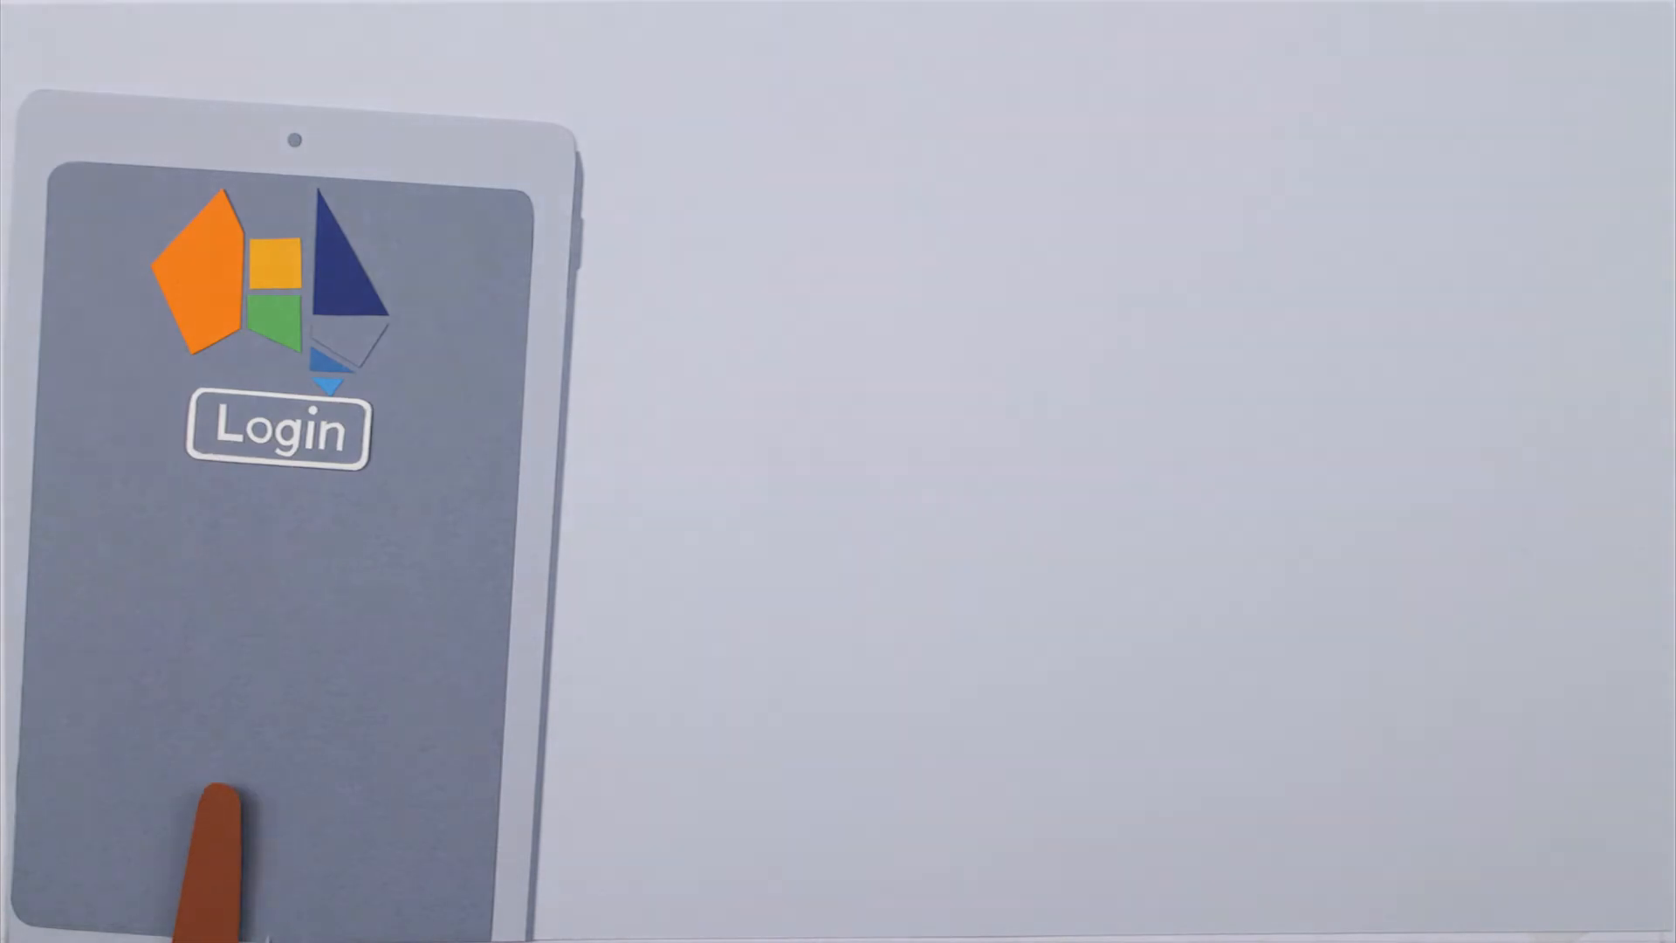
{"action": "left_click", "coordinate": [277, 430]}
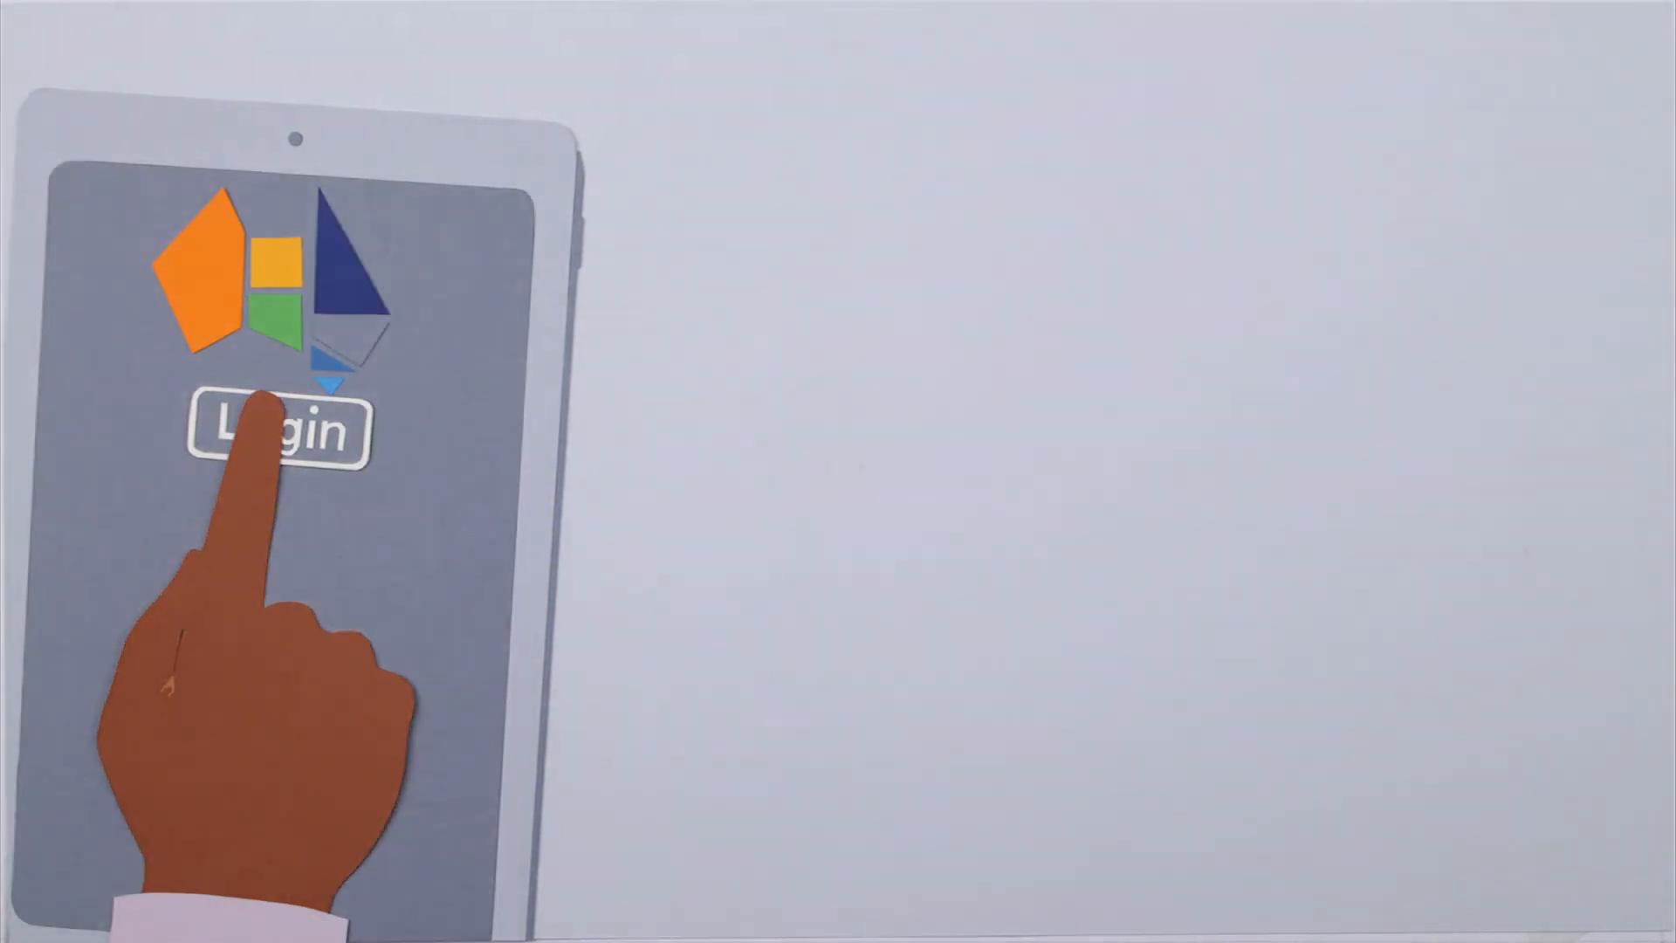
{"action": "left_click", "coordinate": [280, 433]}
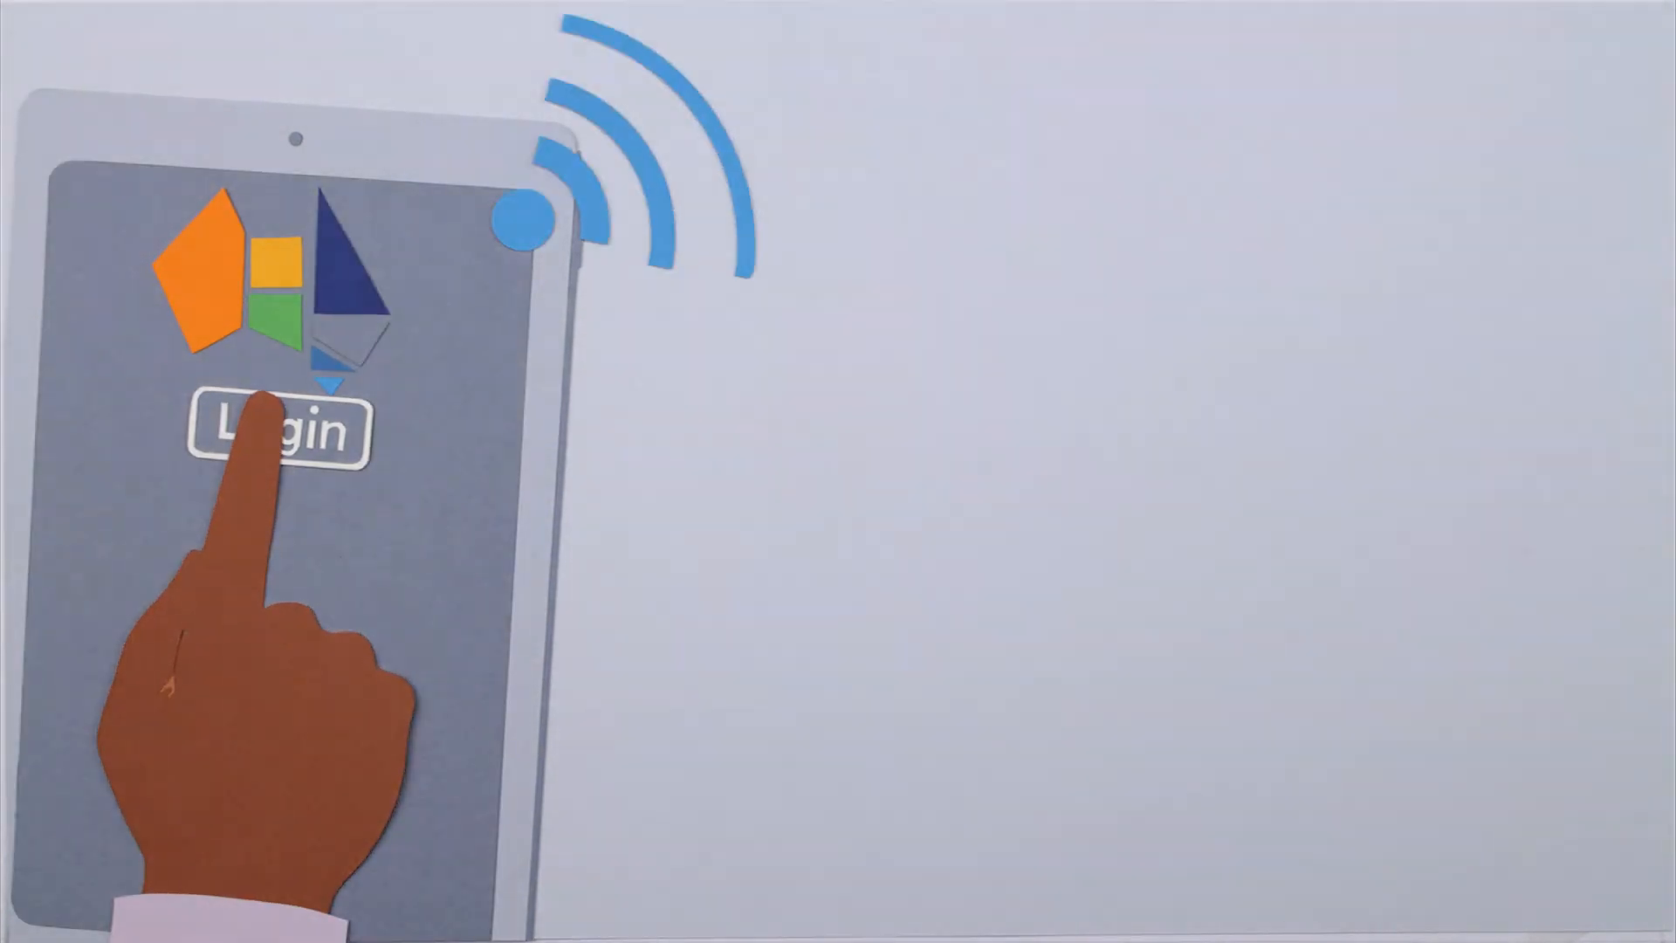